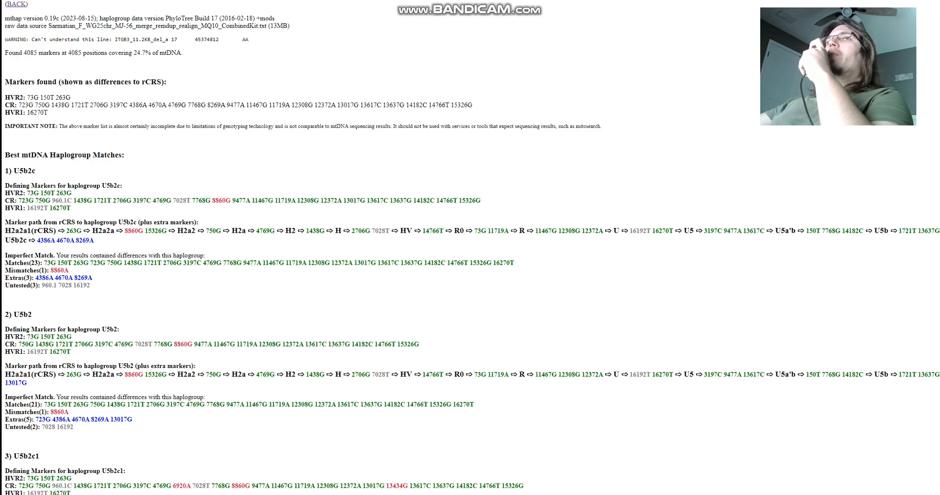
Step: Review the U5b2c/U5b2 mthap matches and launch the eye shape predictor on the Sarmatian kit
double_click(23, 171)
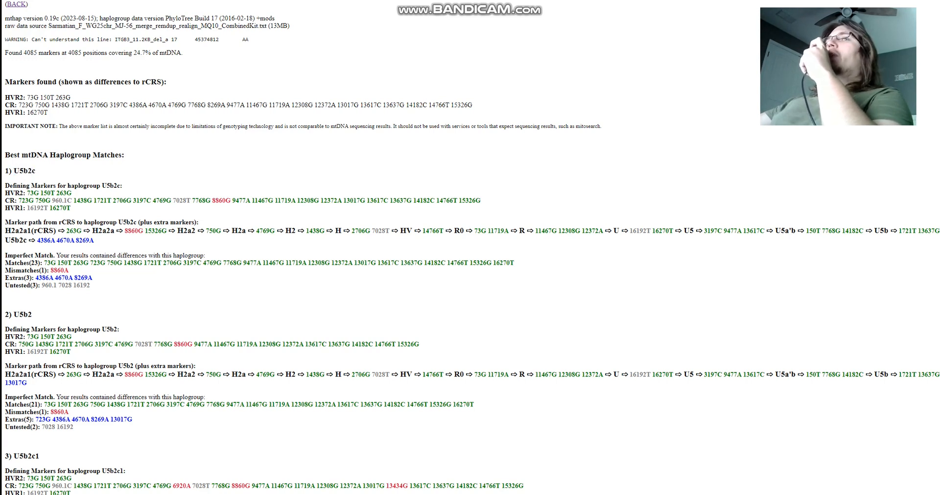
double_click(20, 315)
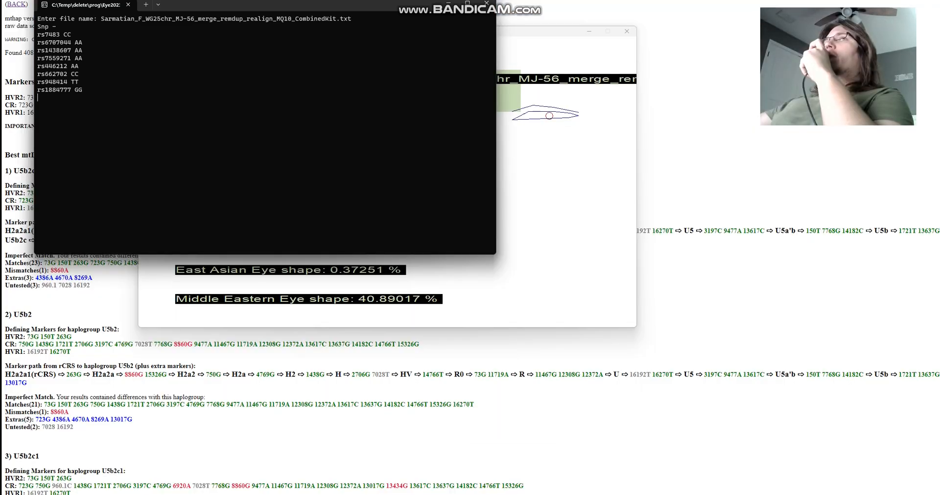
Step: Read the eye shape percentages, close them and start the eye/hair colour estimator
drag(37, 66, 69, 98)
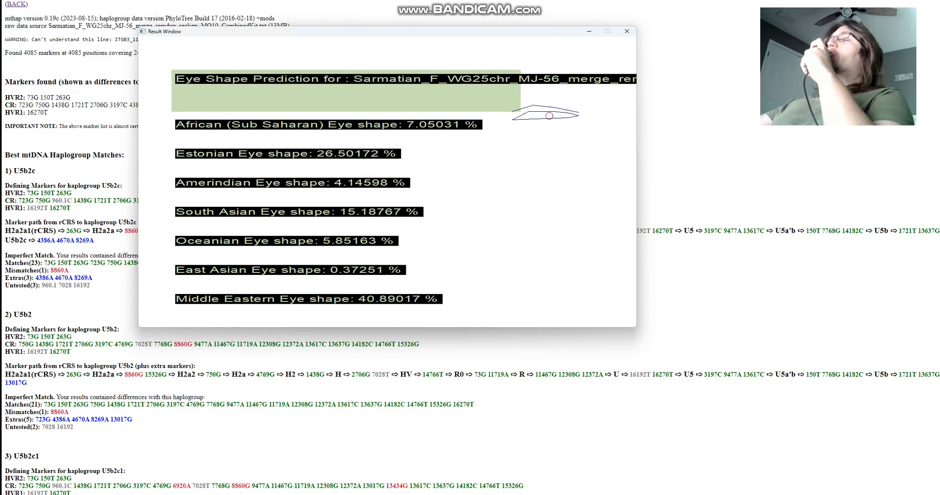
click(627, 31)
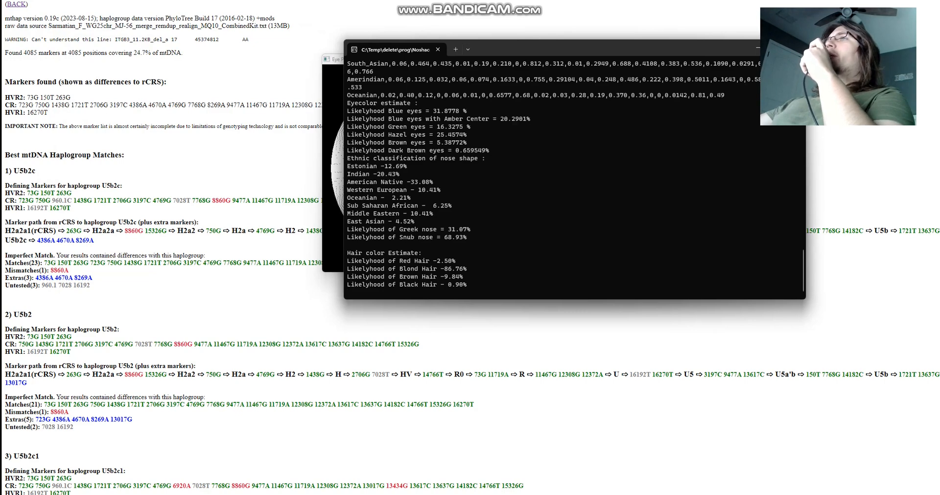
drag(423, 110, 480, 111)
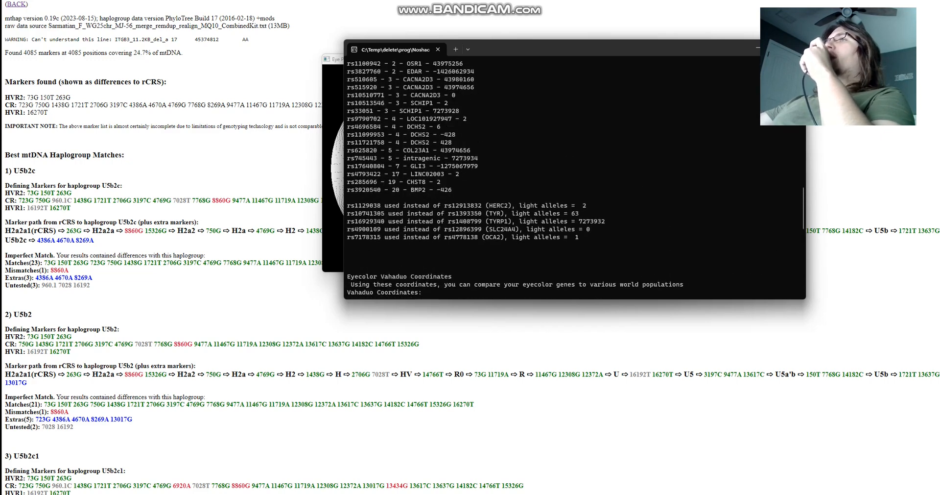
Step: Scroll through the per-gene SNP allele counts and the snub-nose allele table
scroll(down, 3)
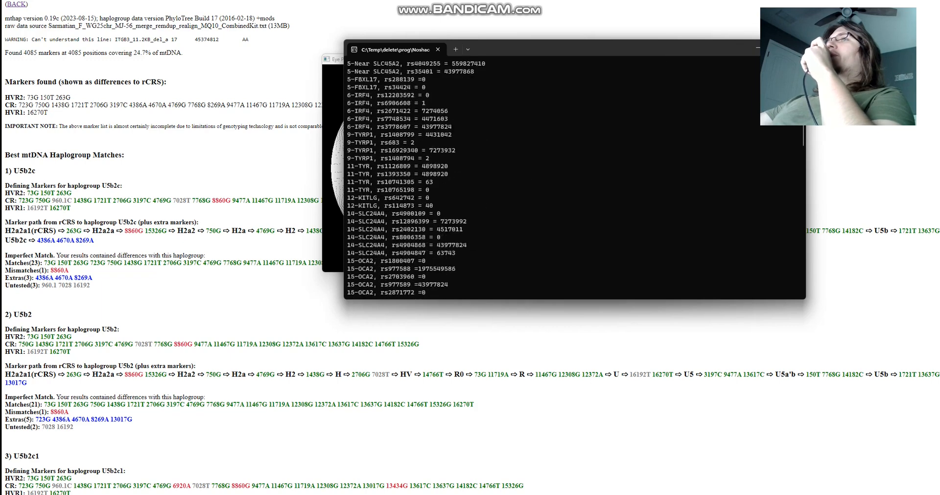
scroll(down, 3)
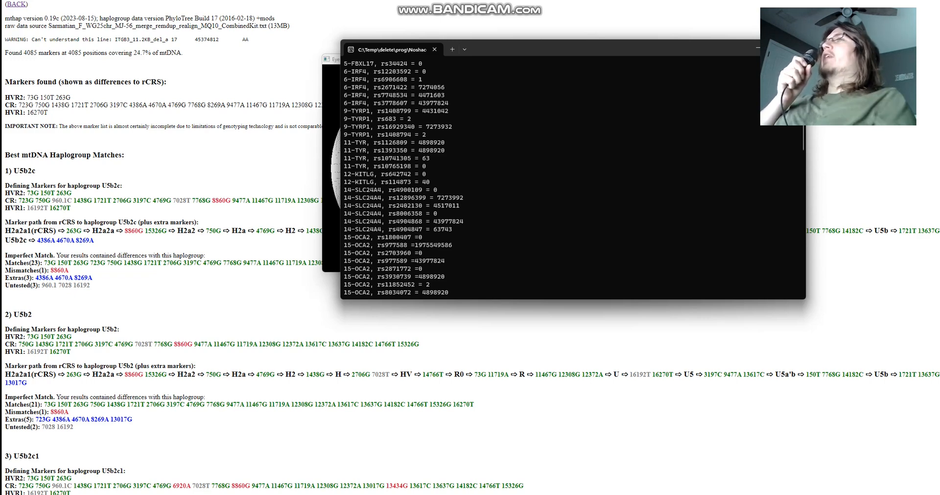
scroll(down, 3)
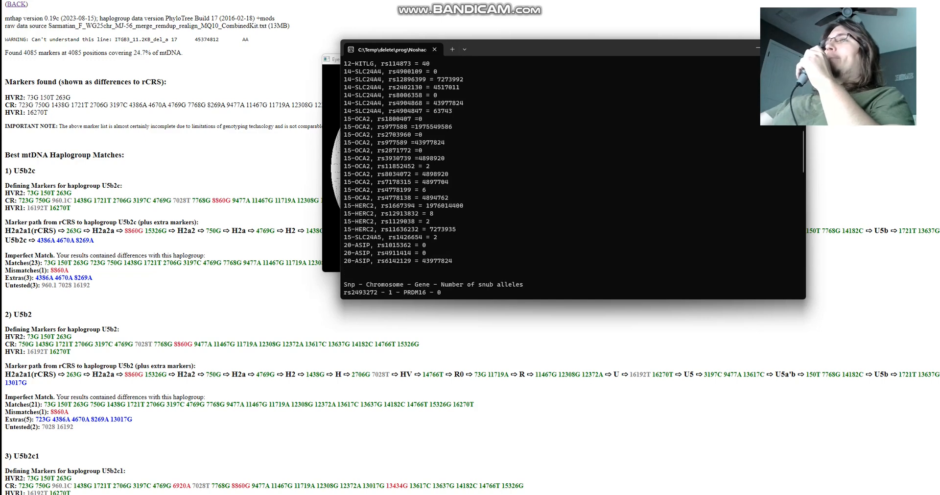
scroll(down, 3)
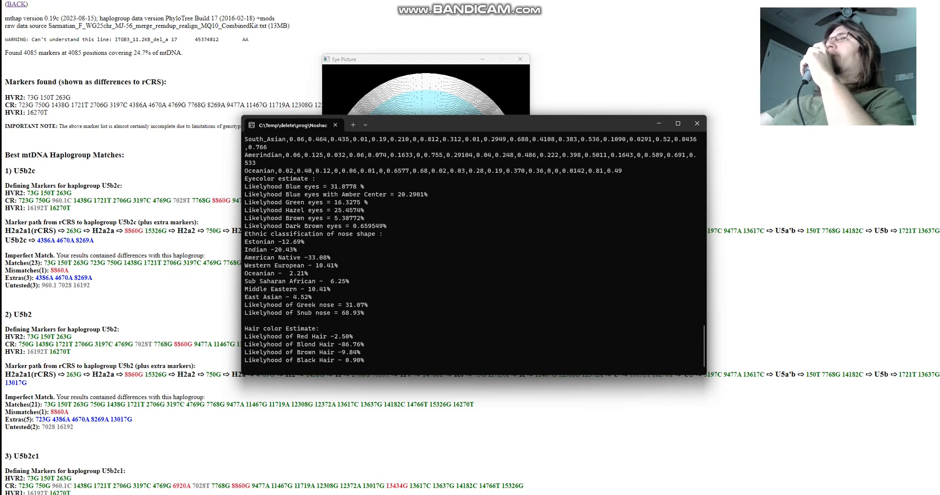
Step: Leave the estimator console for the Genome Analyzer results page
double_click(318, 313)
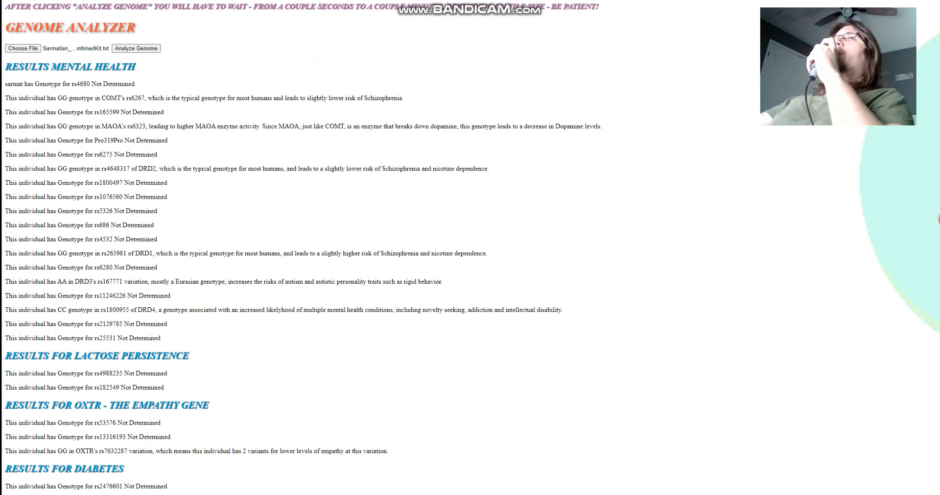
Step: Highlight the MAOA rs6323 and DRD2 rs4648317 findings with the schizophrenia risk note
drag(47, 98, 226, 98)
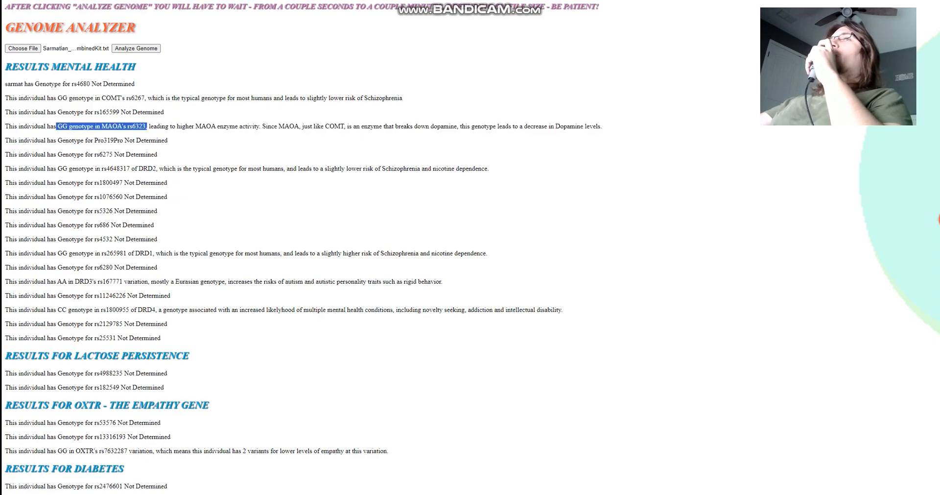
drag(145, 126, 201, 126)
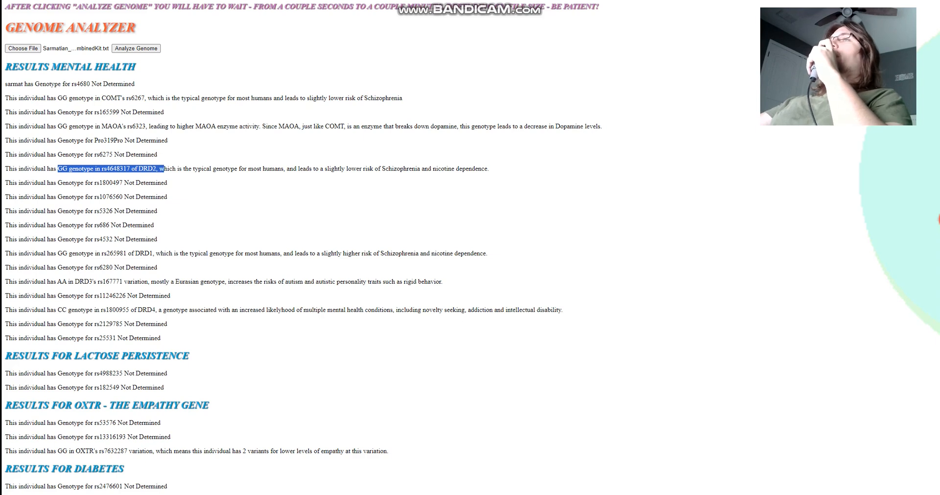
drag(167, 167, 458, 168)
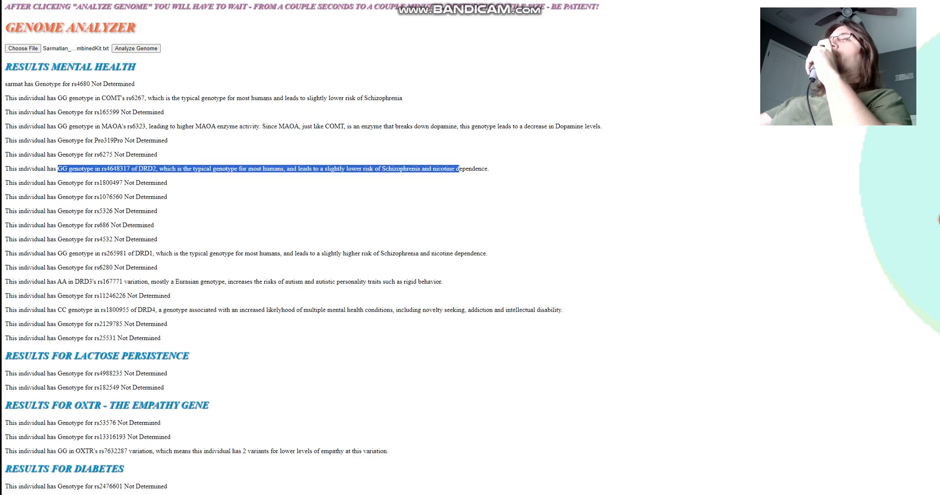
Step: Highlight the DRD4 rs1800955 finding and the undetermined OXTR rs53576 result
scroll(down, 3)
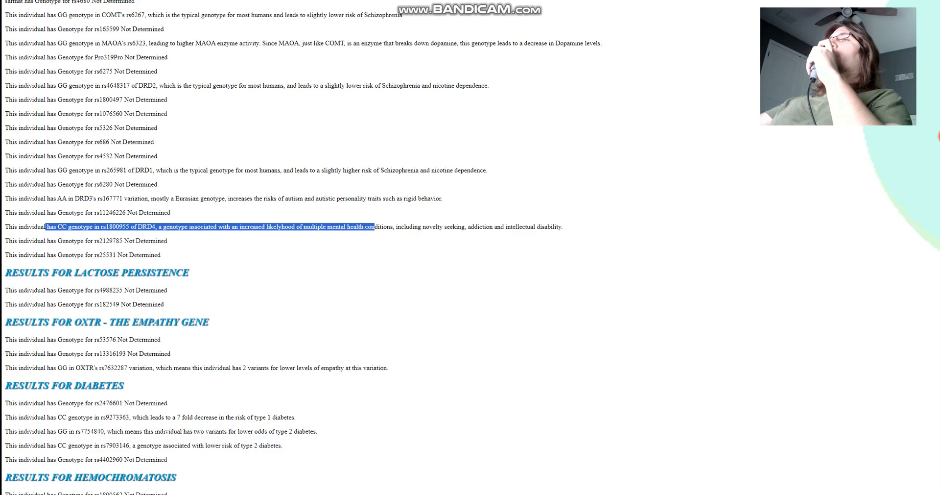
drag(376, 227, 444, 227)
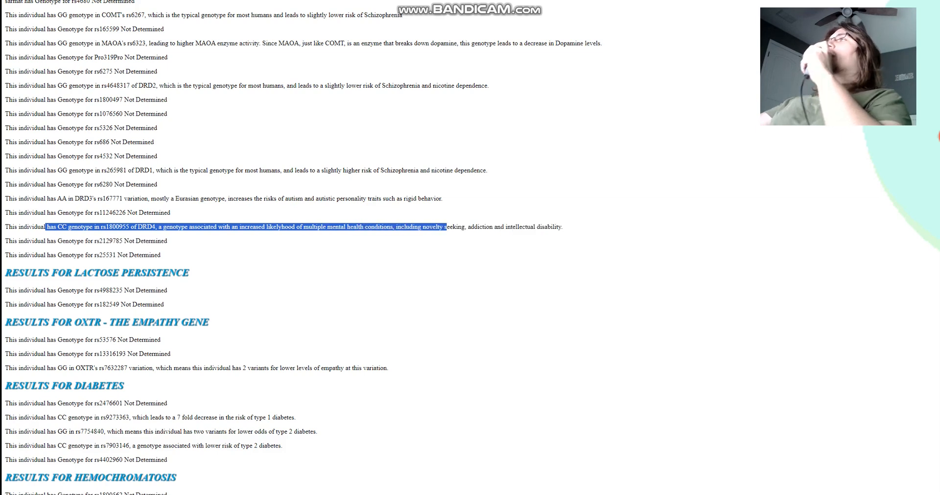
scroll(down, 3)
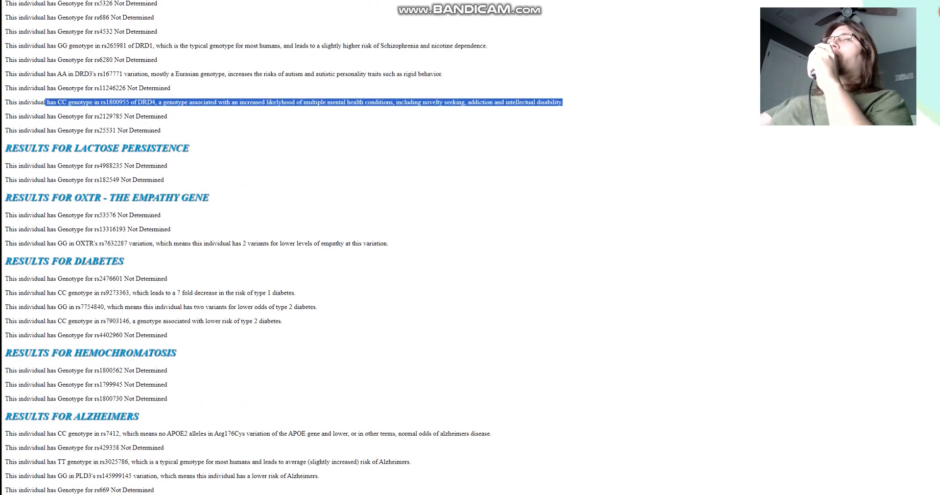
drag(62, 243, 221, 243)
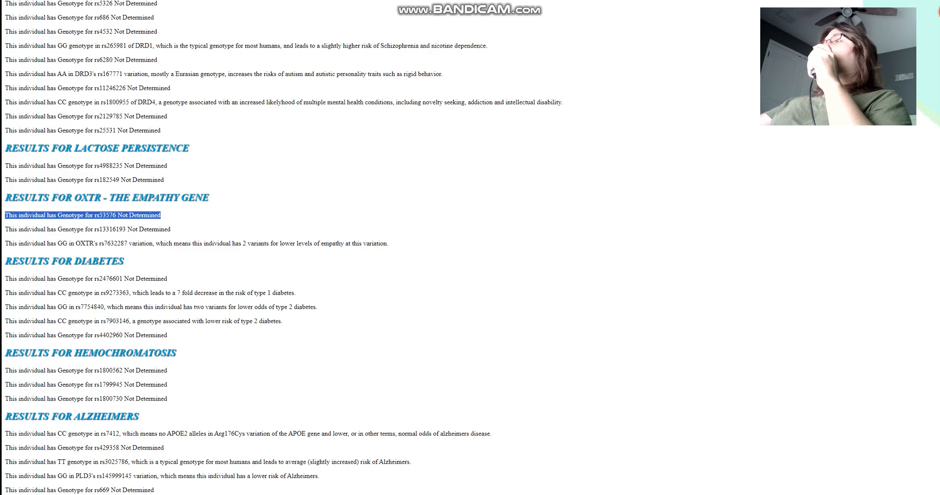
Step: Highlight the two Alzheimer's risk genotypes and continue into the myopia results
scroll(down, 3)
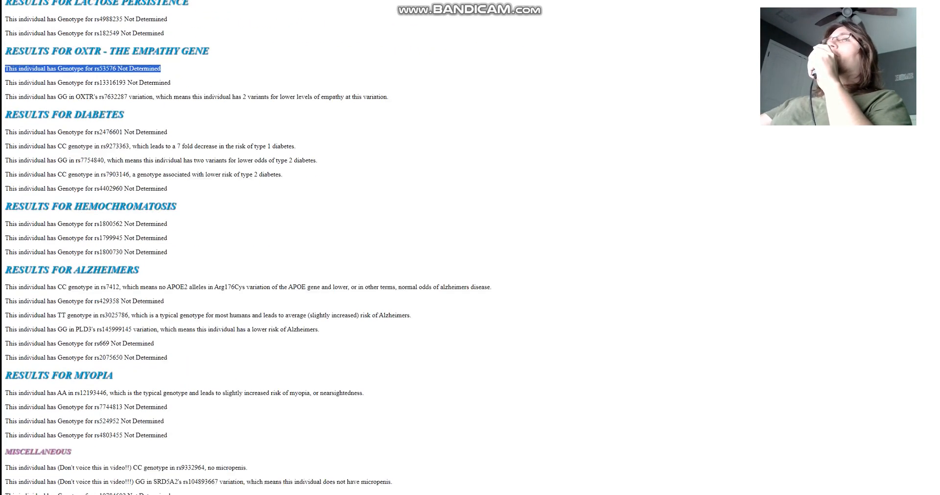
scroll(down, 3)
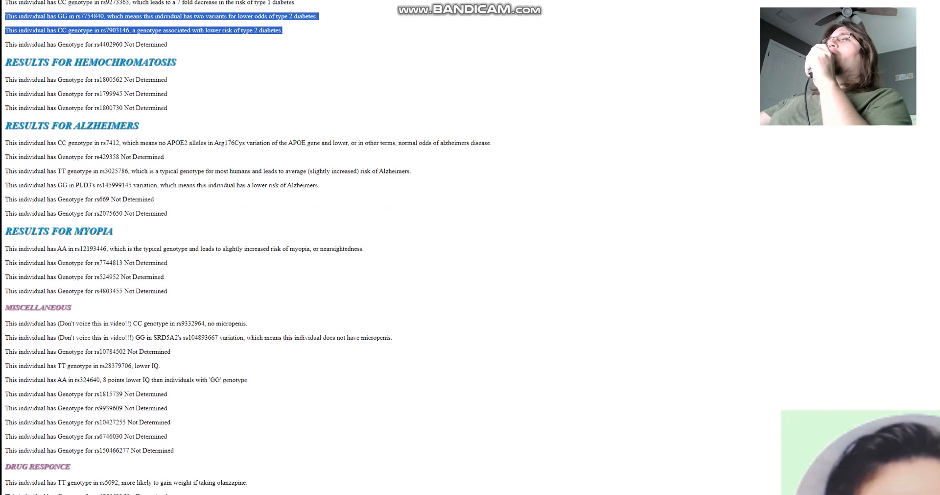
drag(127, 143, 226, 143)
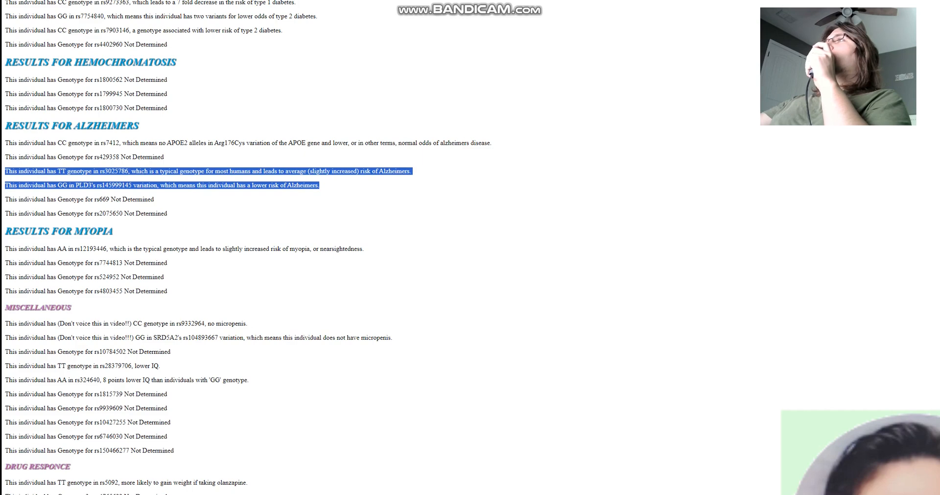
scroll(down, 3)
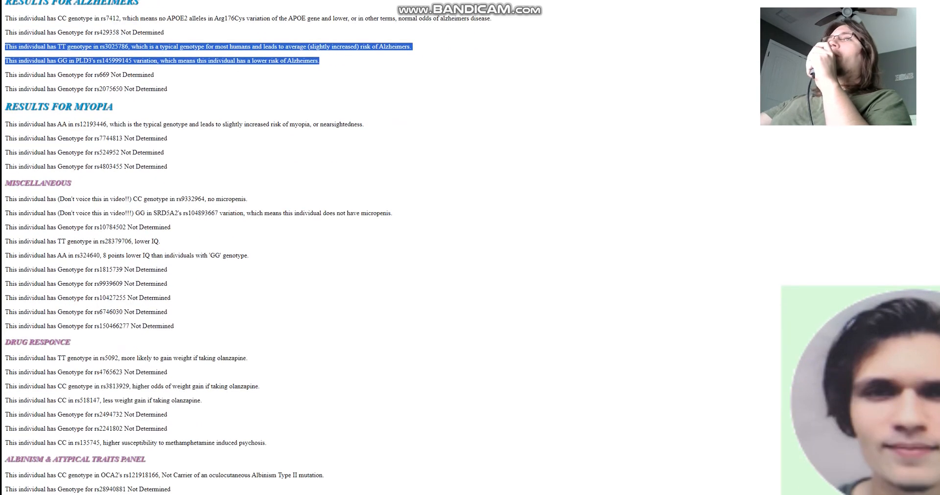
scroll(down, 3)
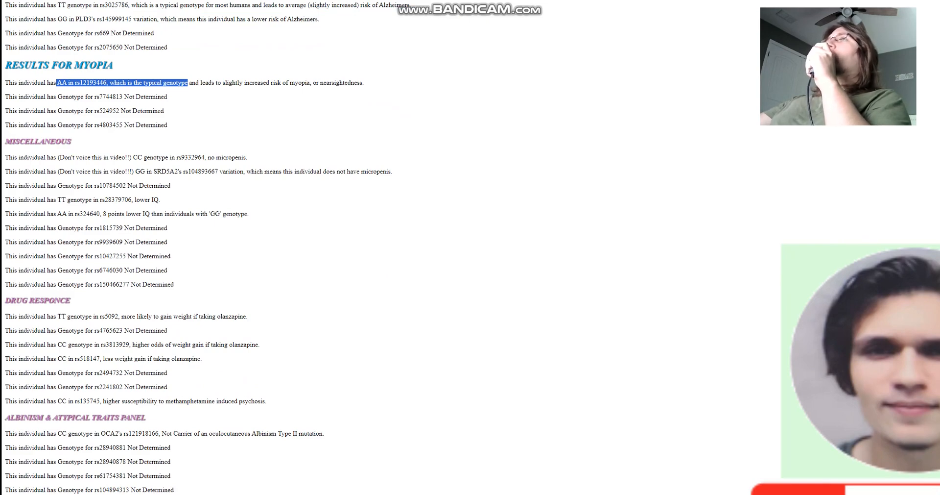
Step: Highlight the no-micropenis result and reach the OCA2 blond hair and blue eyes panel
scroll(down, 3)
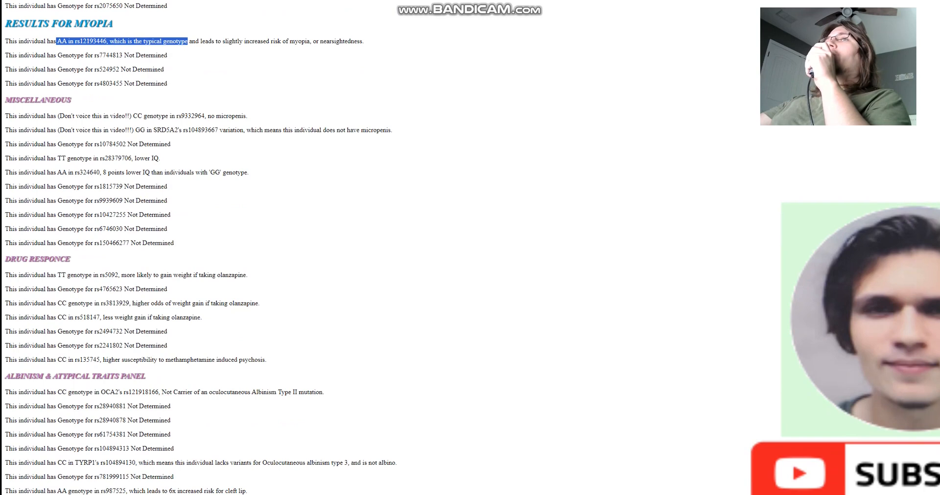
drag(320, 129, 392, 129)
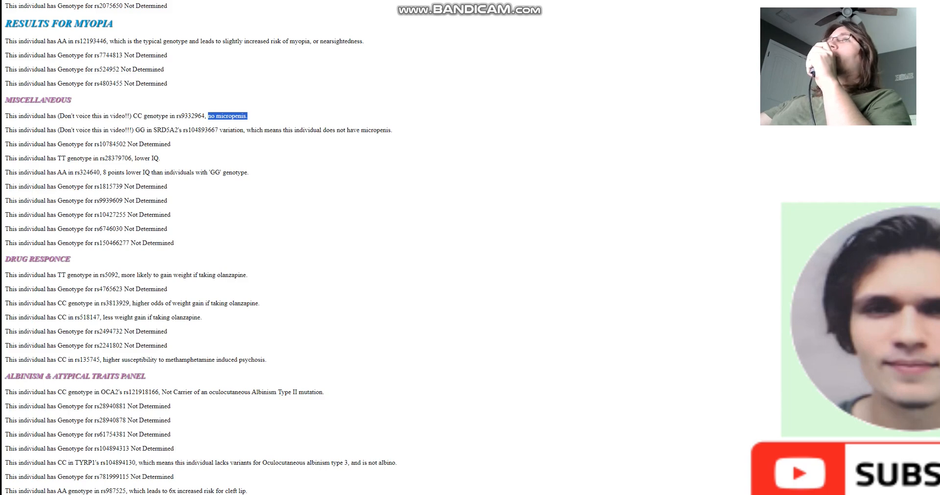
scroll(down, 3)
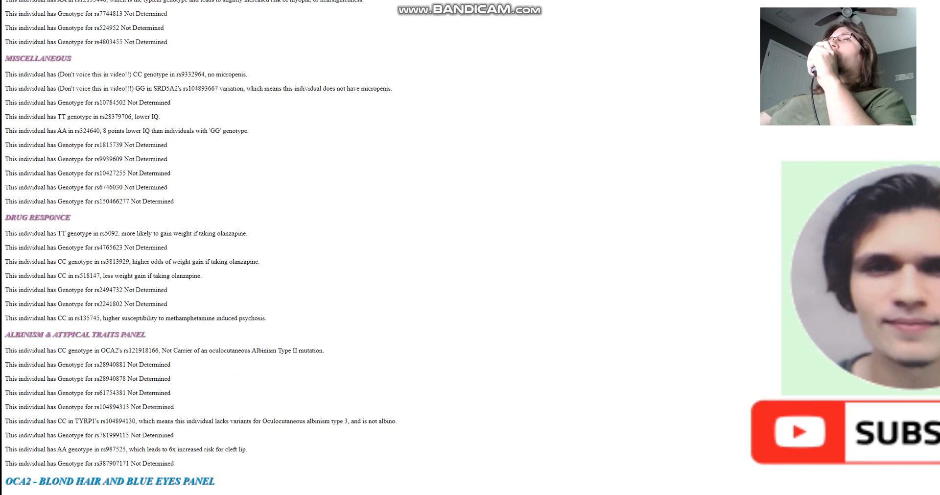
scroll(down, 3)
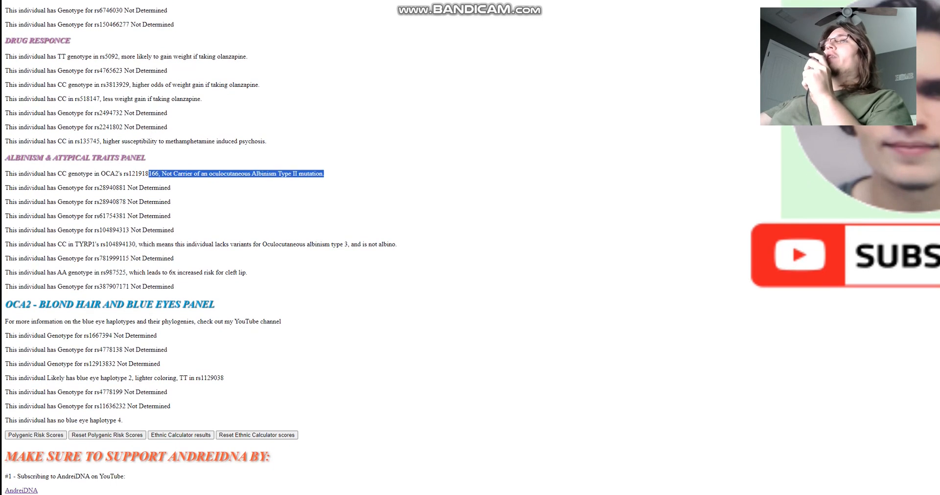
click(240, 173)
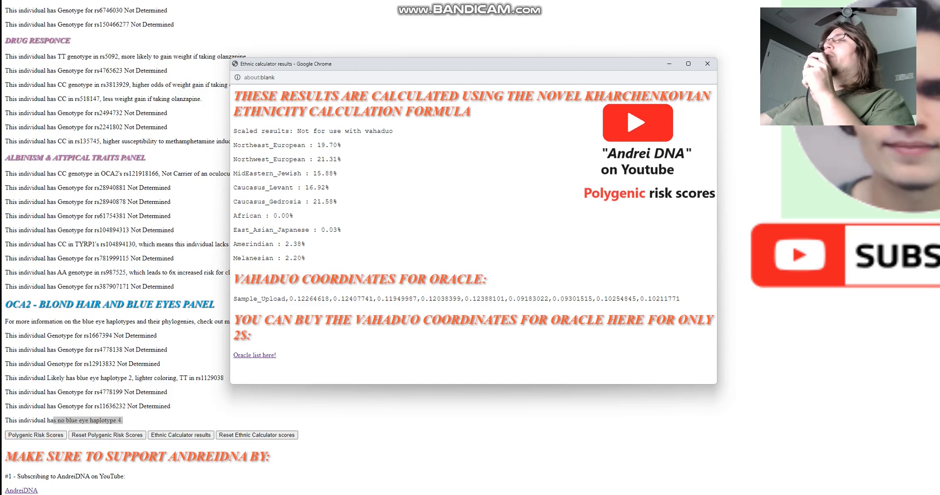
Step: Select the sample's Vahaduo coordinates line for use as the Sample_Upload target
drag(290, 298, 681, 298)
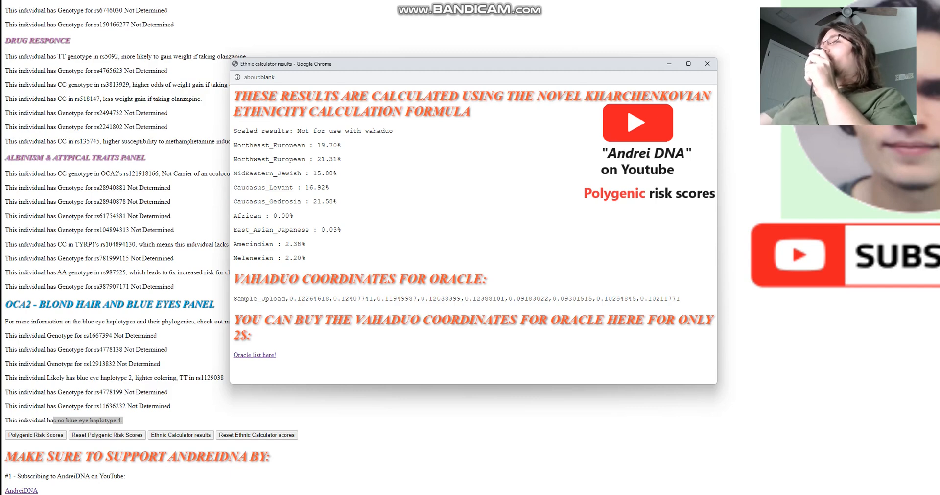
mouse_move(254, 355)
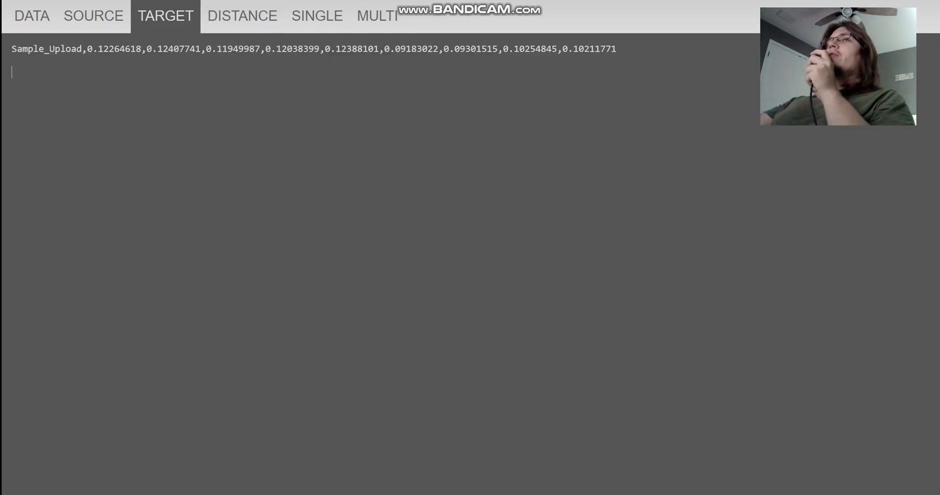
Step: Run distances for Sample_Upload, with Mannanean nearest, then move to SINGLE modelling
click(241, 16)
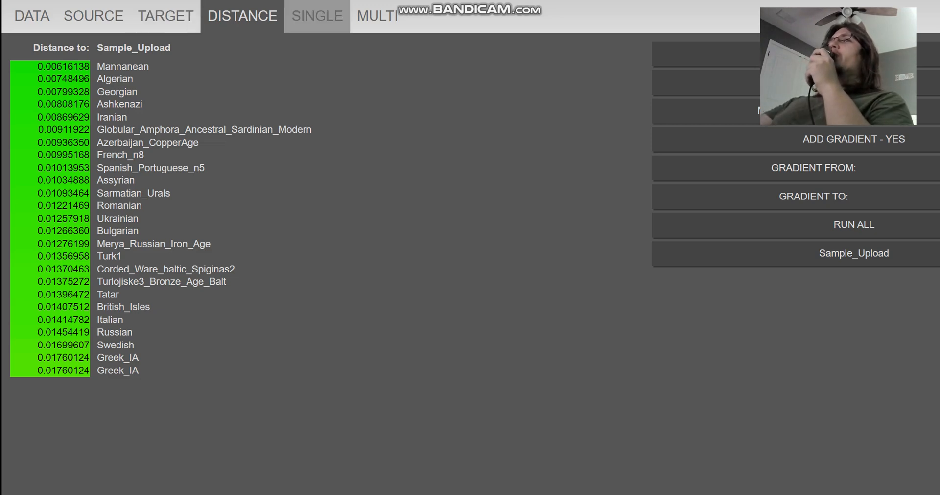
click(317, 15)
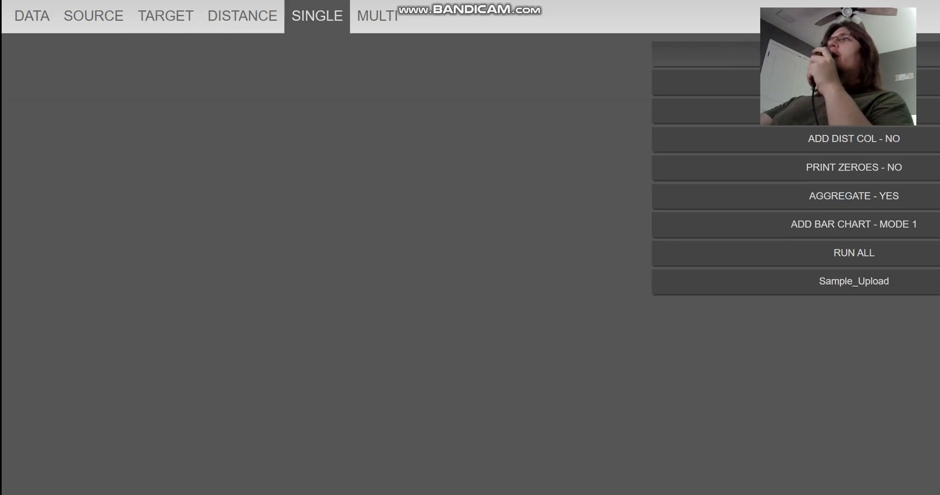
Step: Fit Sample_Upload as mostly Ukrainian, Canaanite and Bulgarian, then view the target coordinates
click(853, 280)
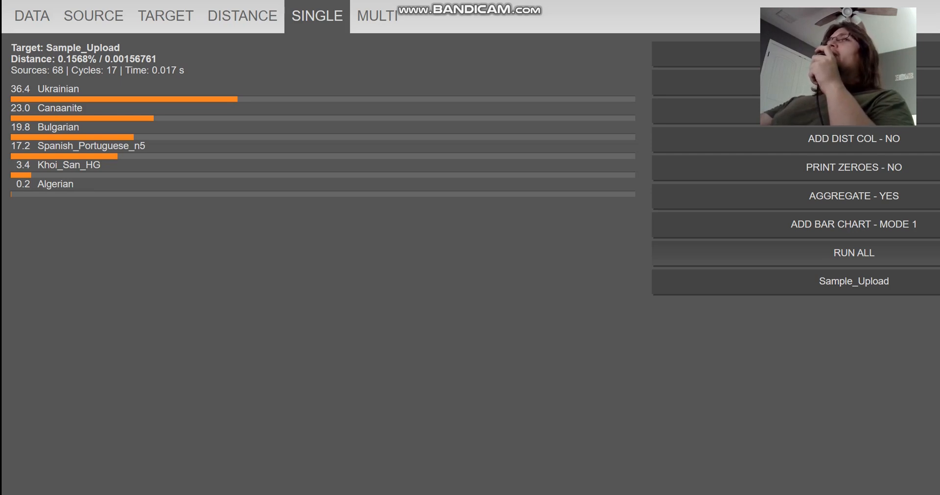
click(166, 16)
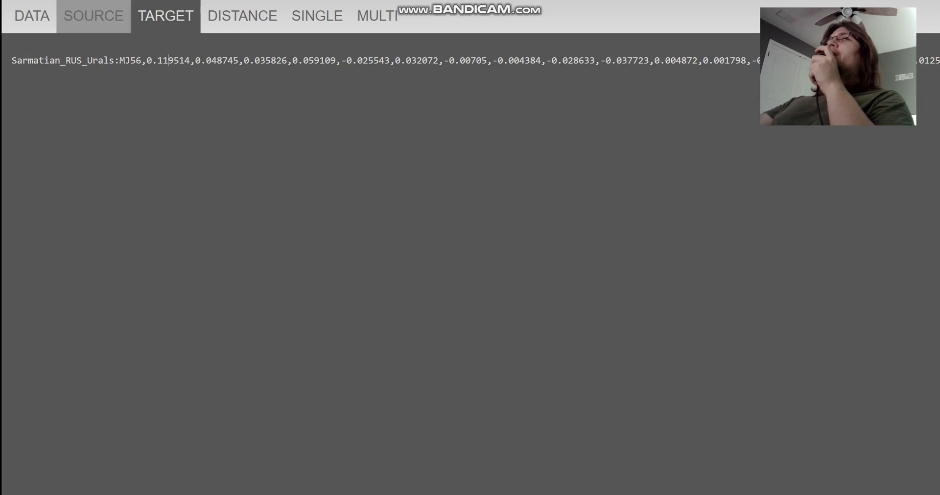
Step: Run distance and mixture for Sarmatian_RUS_Urals:MJ56, both led by Tajik_Rushan
click(242, 14)
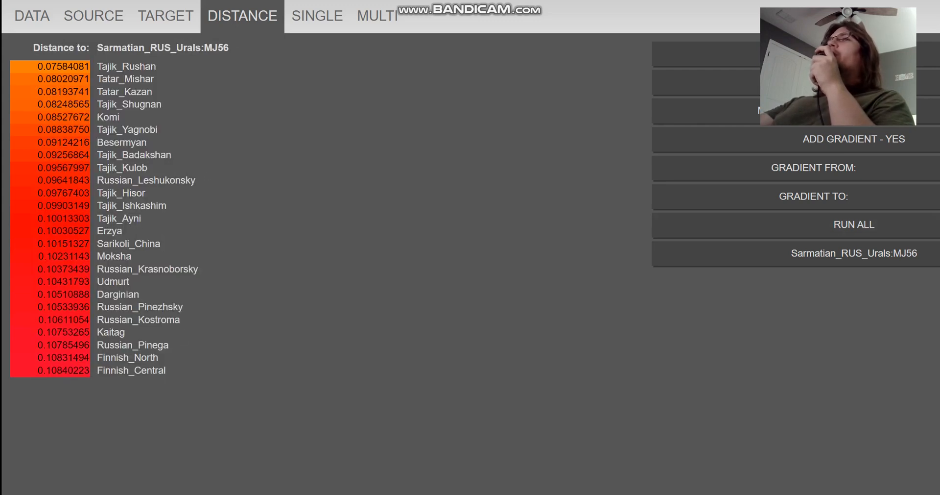
click(316, 16)
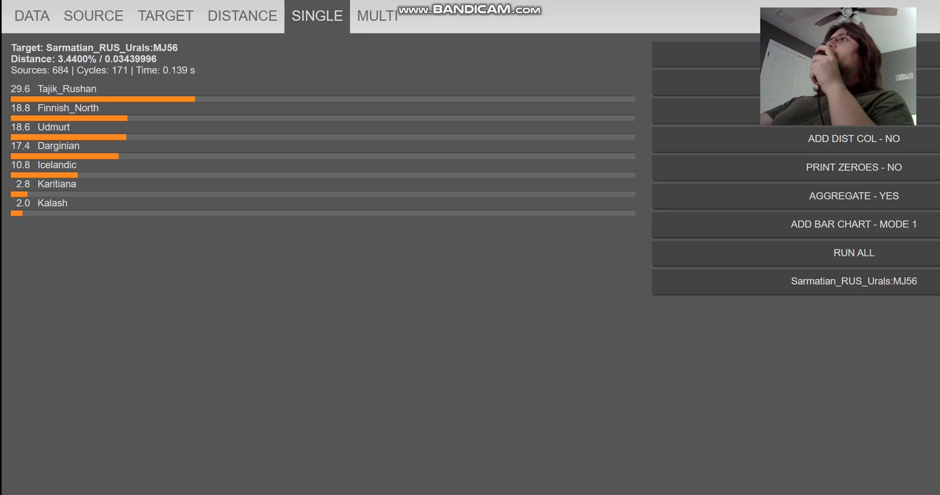
click(242, 16)
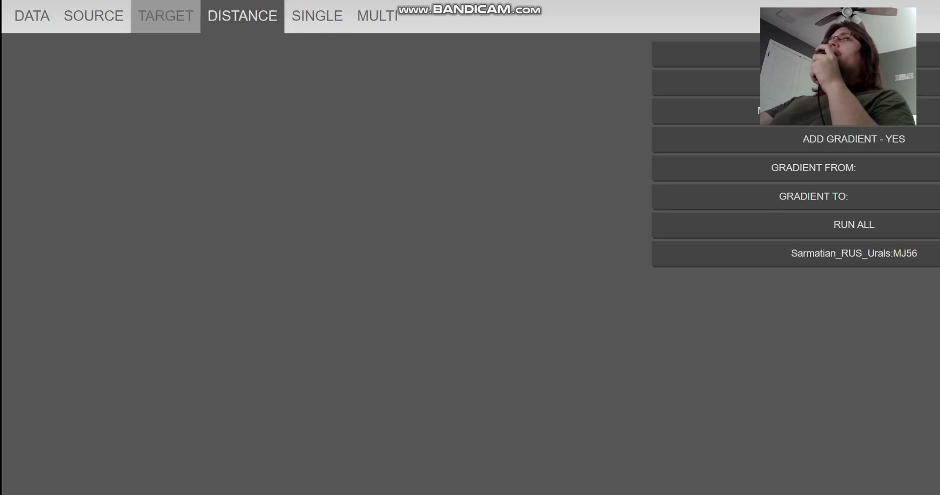
Step: Review the four Bronze Age source rows, then run a single model giving 73.0 Sintashta_MLBA, 17.2 Parkhai_EBA, 9.8 Krasnoyarsk_BA
click(93, 15)
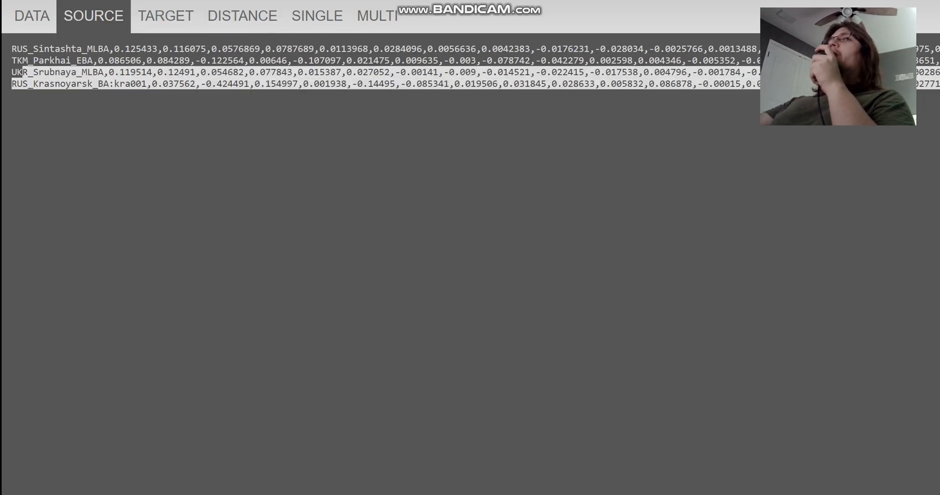
click(165, 15)
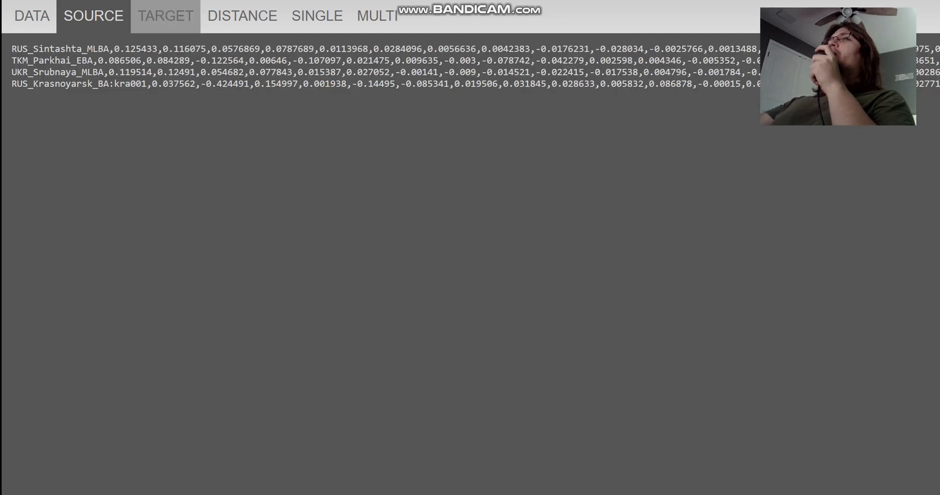
click(166, 15)
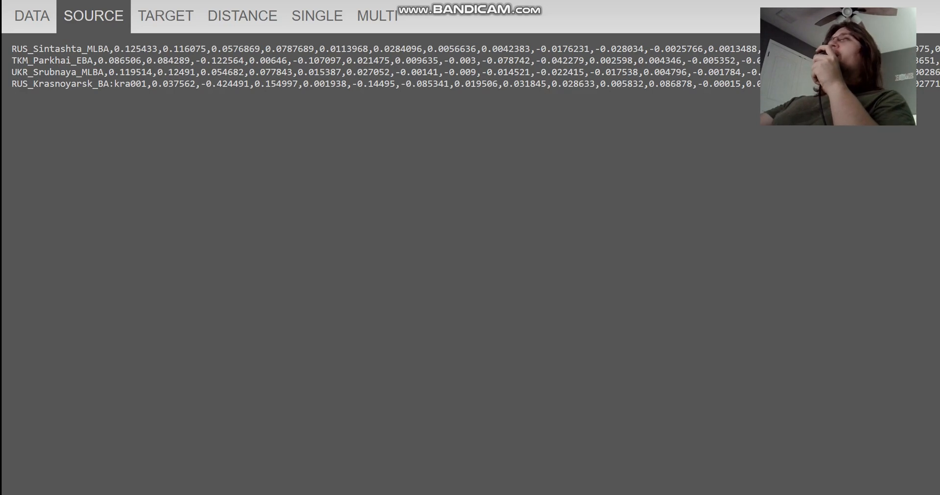
double_click(51, 59)
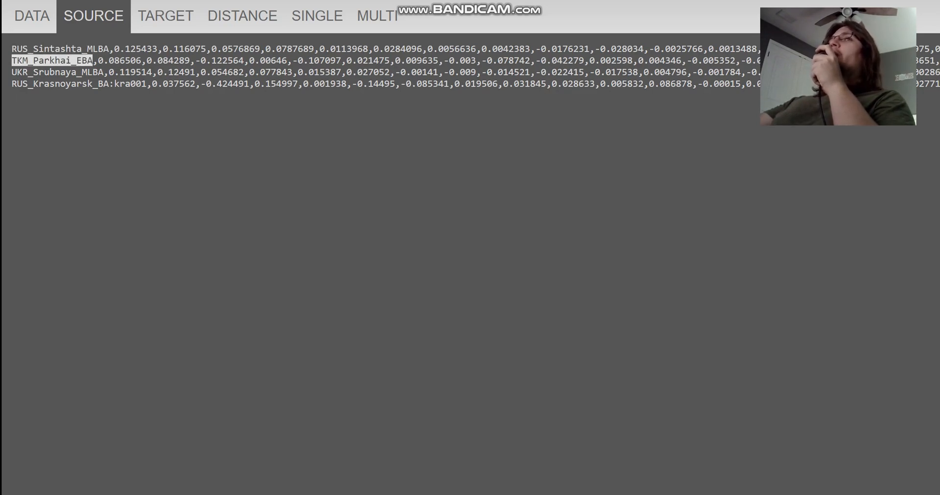
click(57, 85)
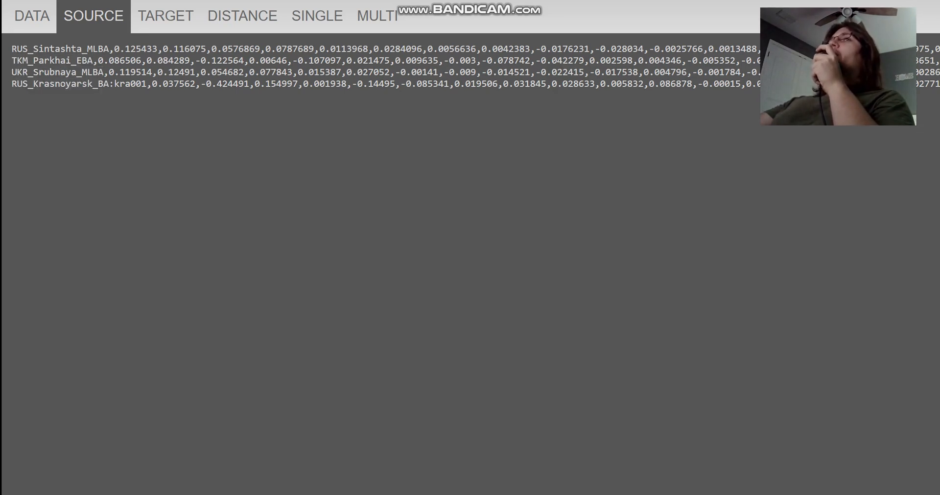
click(316, 15)
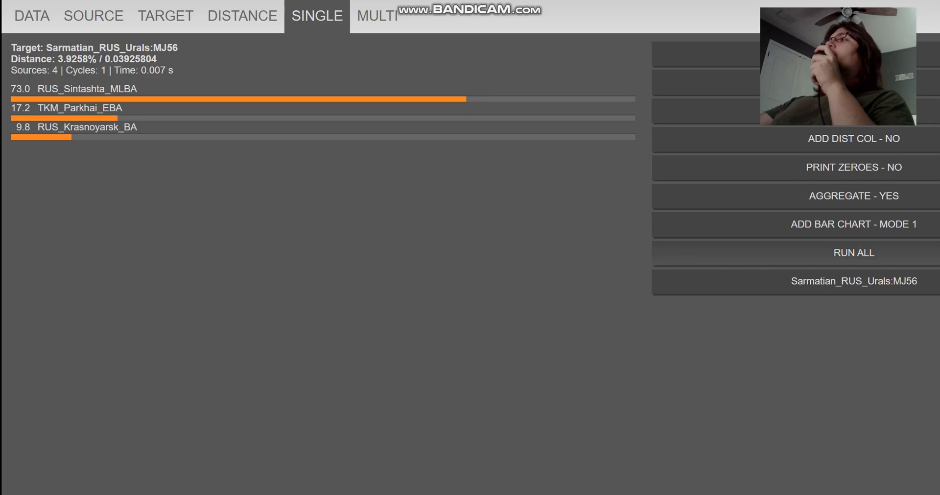